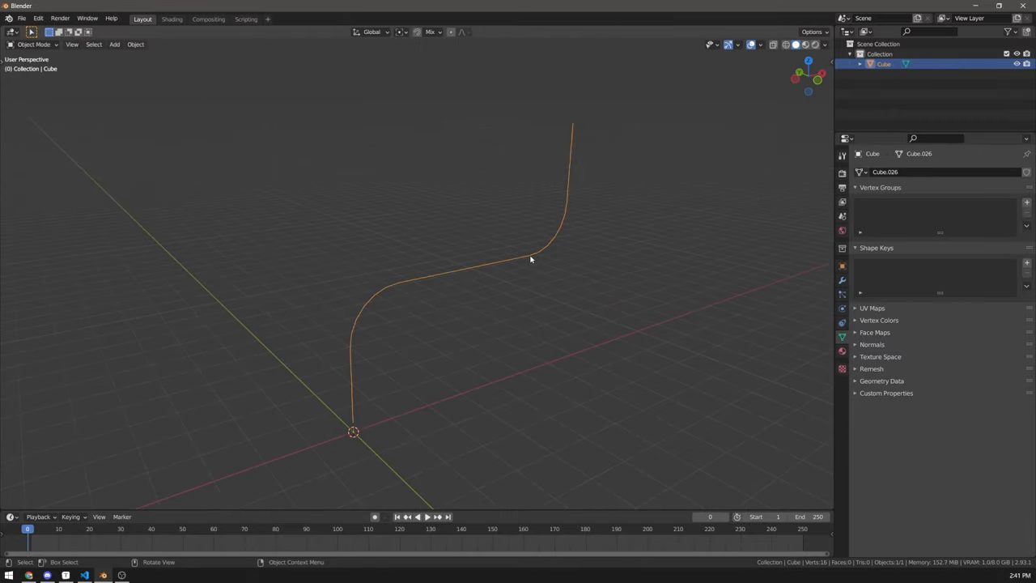
Step: Convert the S-shaped edge mesh into a curve object via Convert To > Curve
{"action": "right_click", "coordinate": [530, 259]}
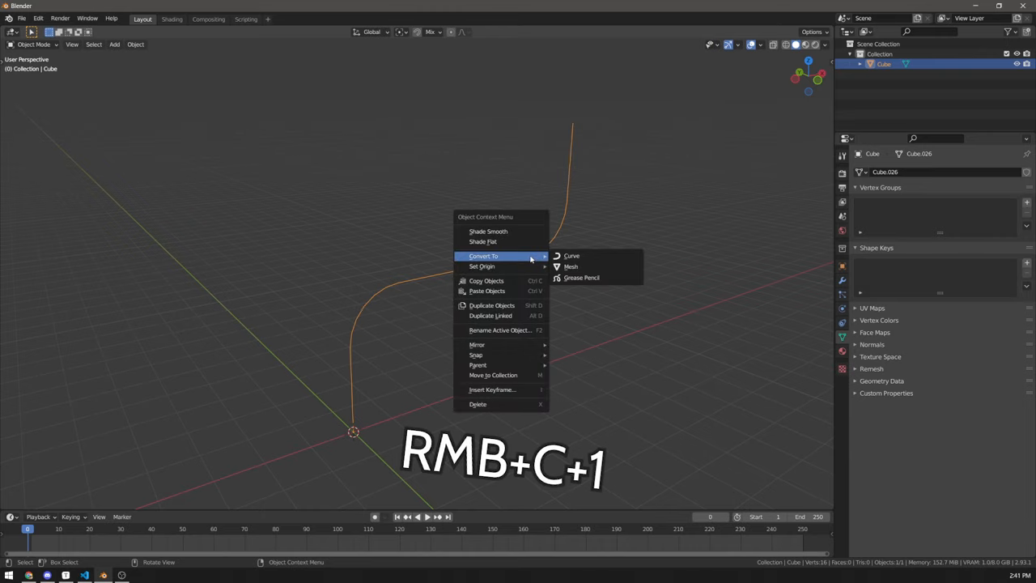
{"action": "left_click", "coordinate": [573, 255]}
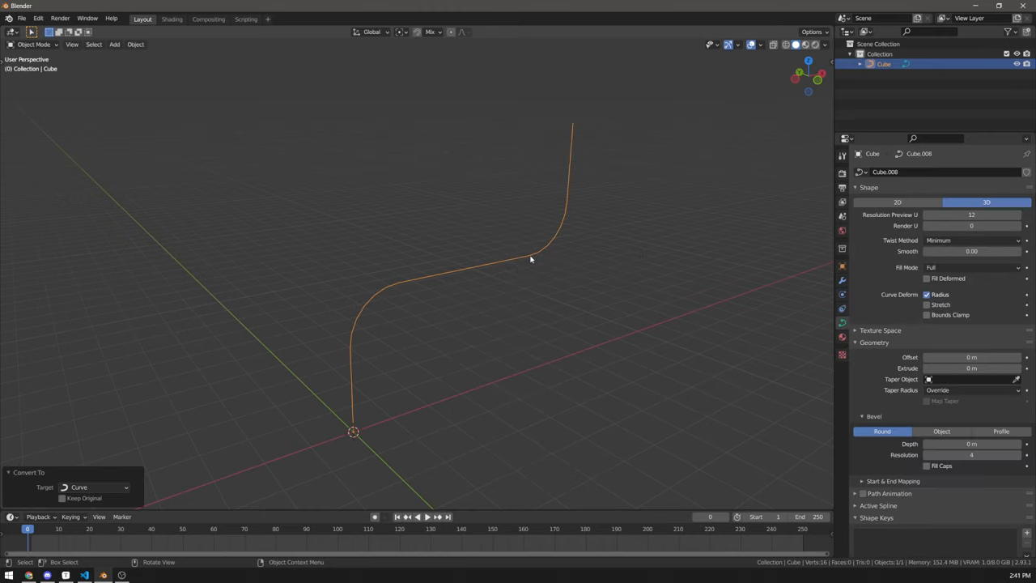
Step: Raise Bevel Depth and Bevel Resolution so the curve becomes a smooth round pipe, then enter Edit Mode
{"action": "left_click", "coordinate": [971, 444]}
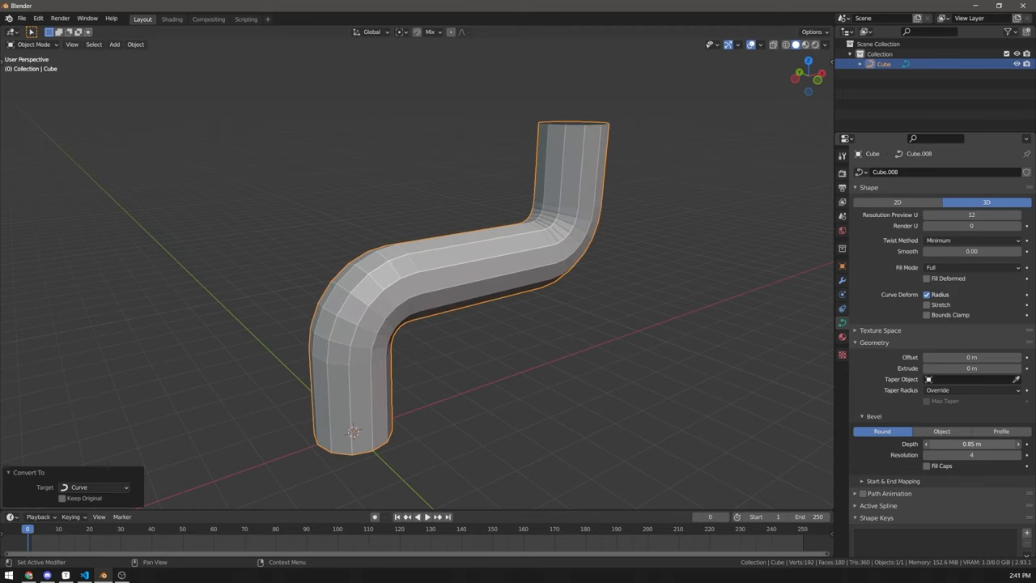
{"action": "left_click_drag", "start_coordinate": [987, 444], "coordinate": [955, 444]}
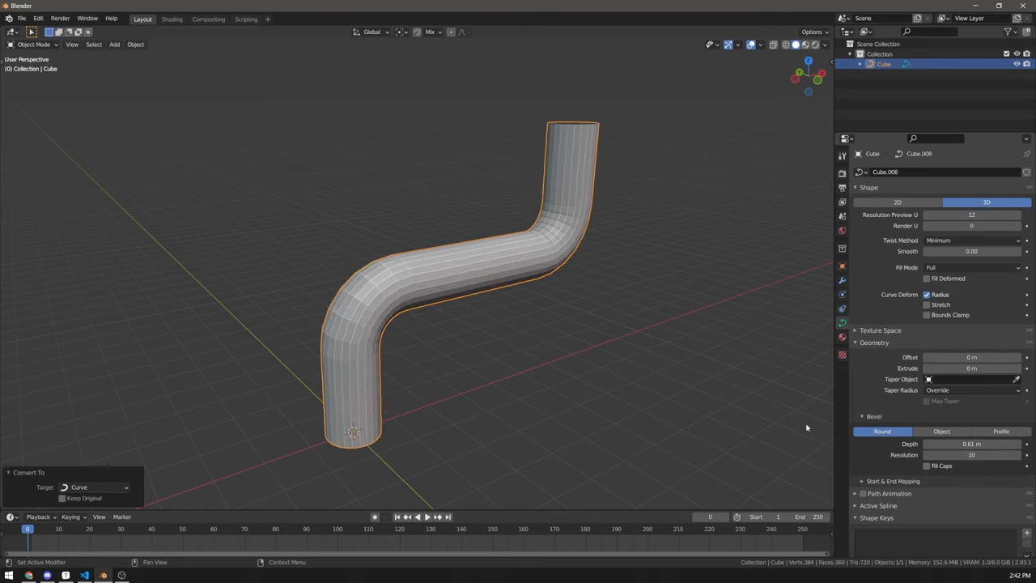
{"action": "key", "text": "Tab"}
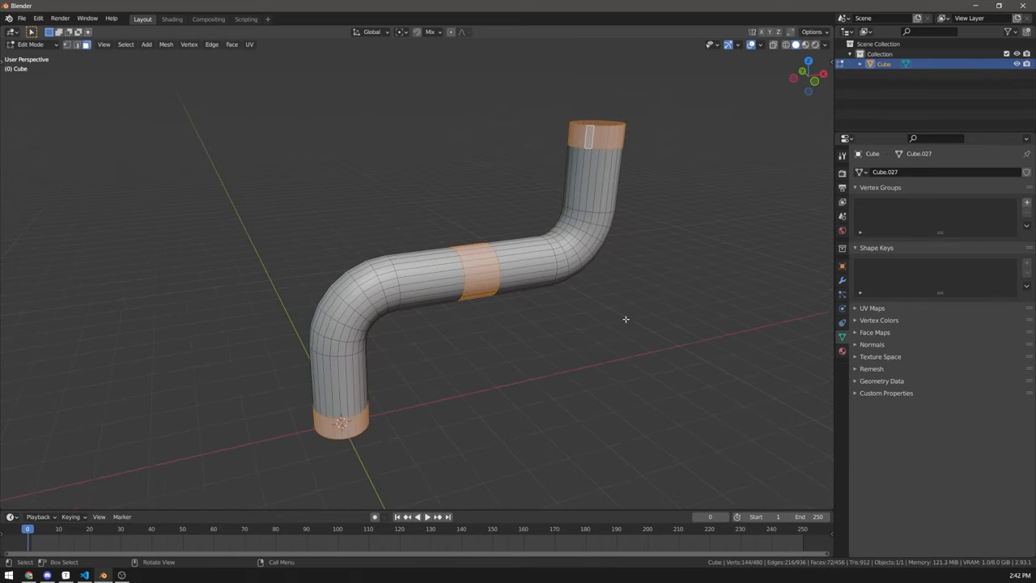
Step: Extrude and scale the end and middle rings outward into flange collars
{"action": "key", "text": "Tab"}
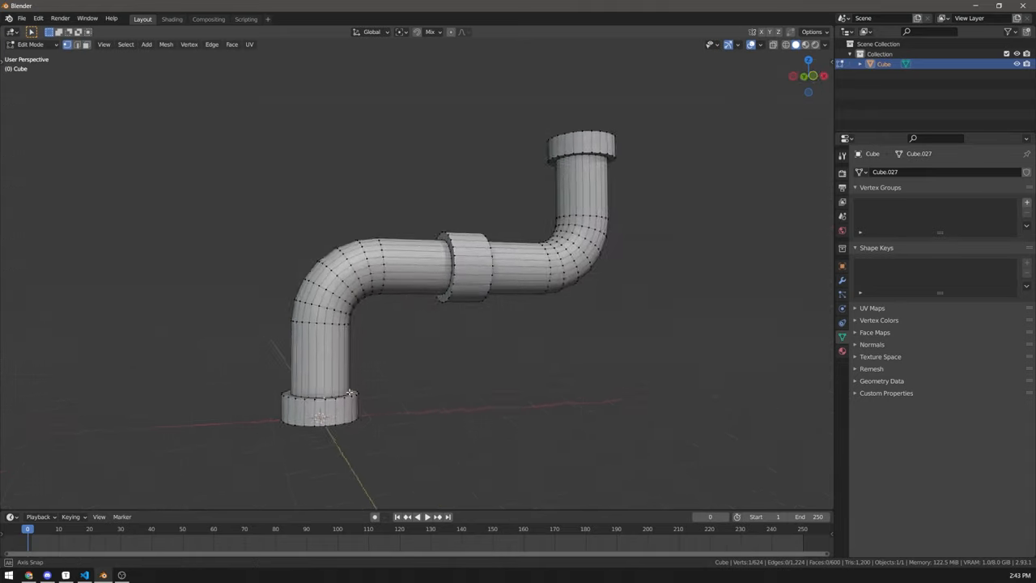
{"action": "key", "text": "shift+d"}
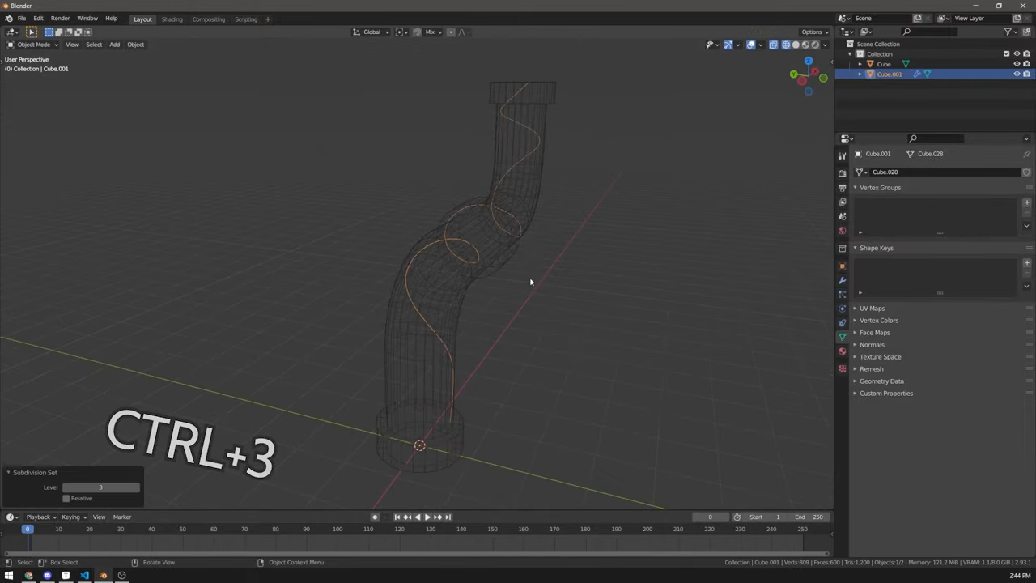
Step: Add a Shrinkwrap modifier set to Above Surface so the spiral hugs the pipe
{"action": "left_click", "coordinate": [900, 172]}
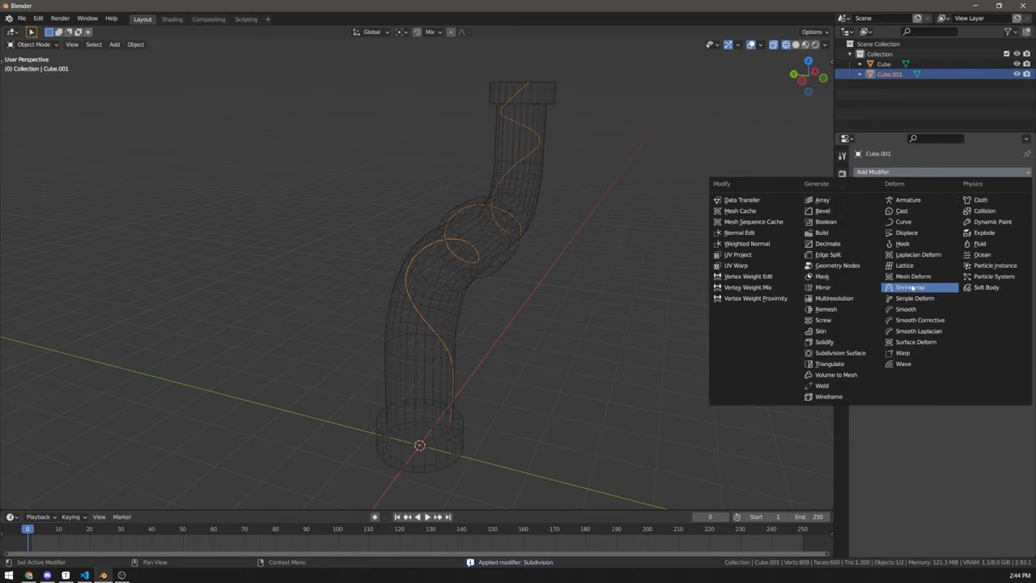
{"action": "left_click", "coordinate": [909, 288]}
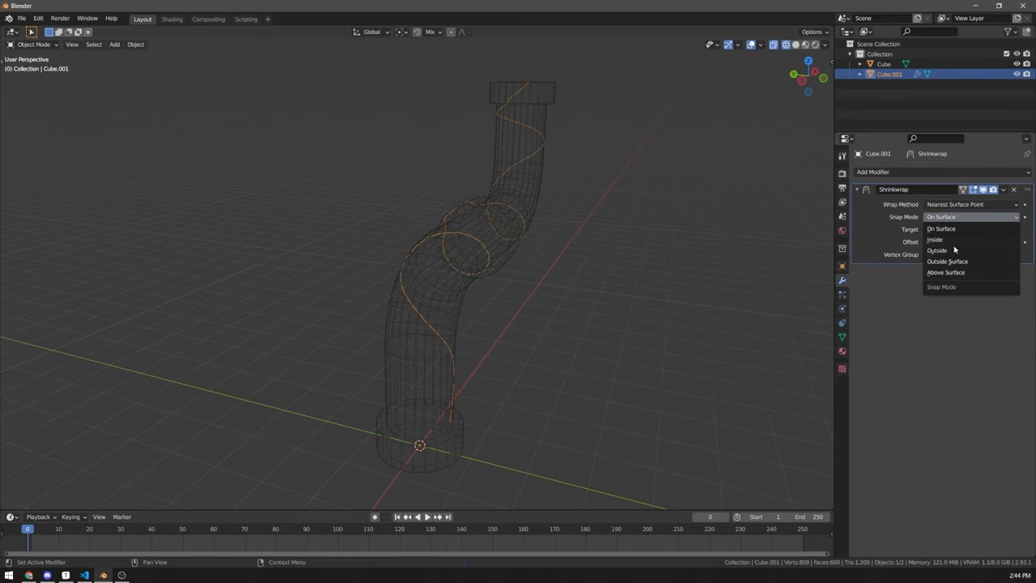
{"action": "left_click", "coordinate": [945, 272]}
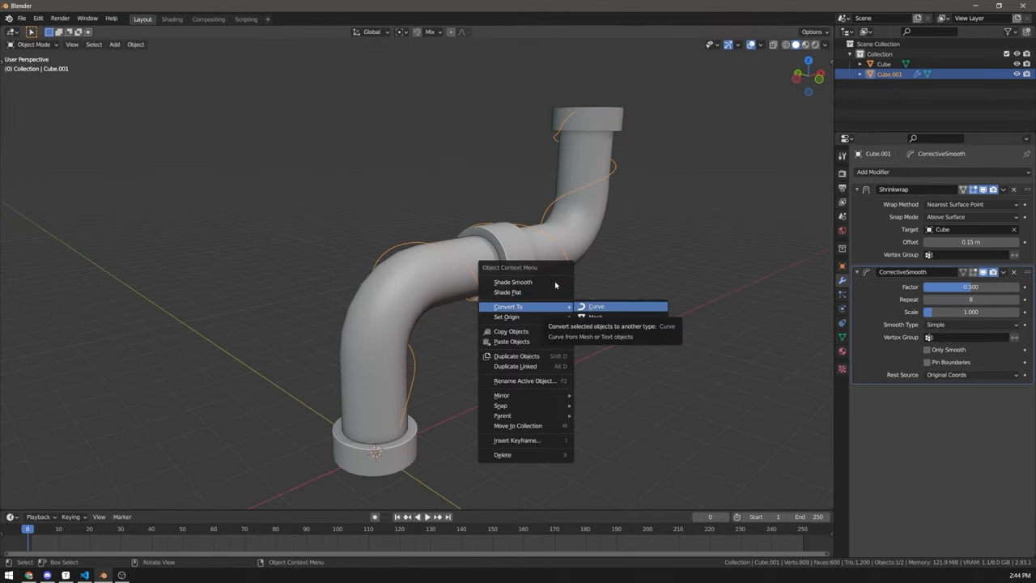
Step: Convert the wrapped spiral to a curve with thick bevel depth and duplicate the cable lines aside
{"action": "left_click", "coordinate": [602, 305]}
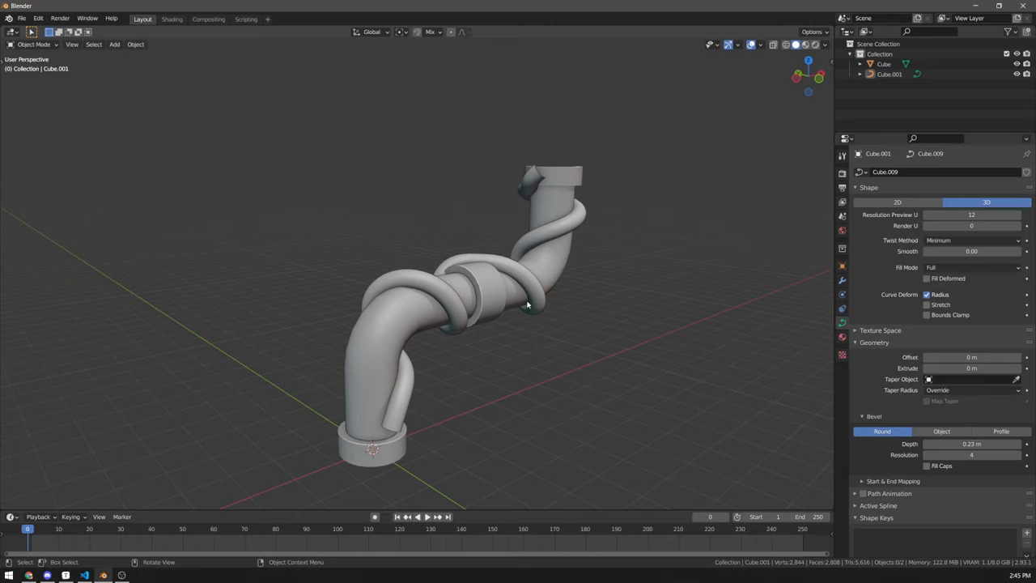
{"action": "left_click", "coordinate": [528, 304]}
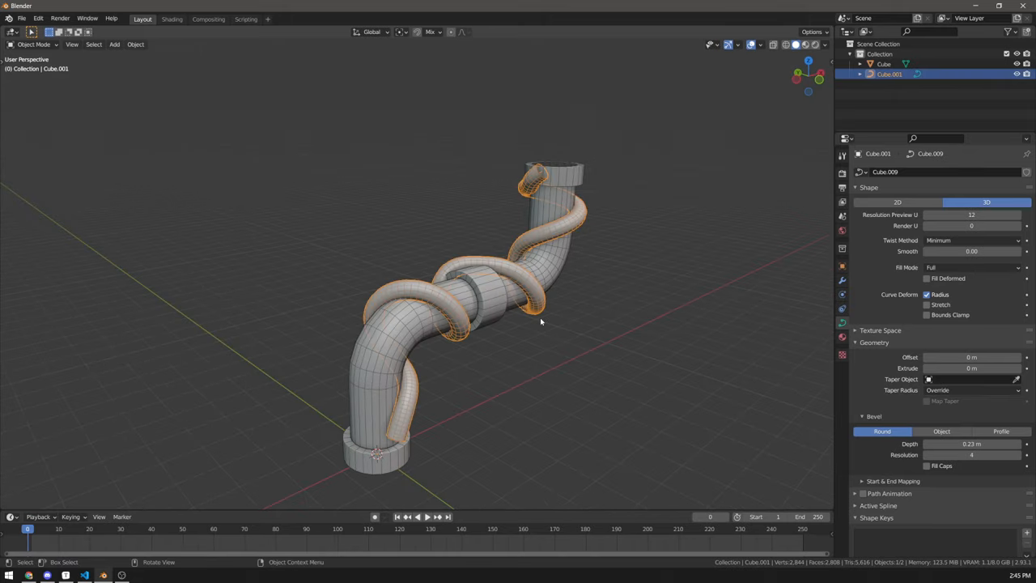
{"action": "key", "text": "Tab"}
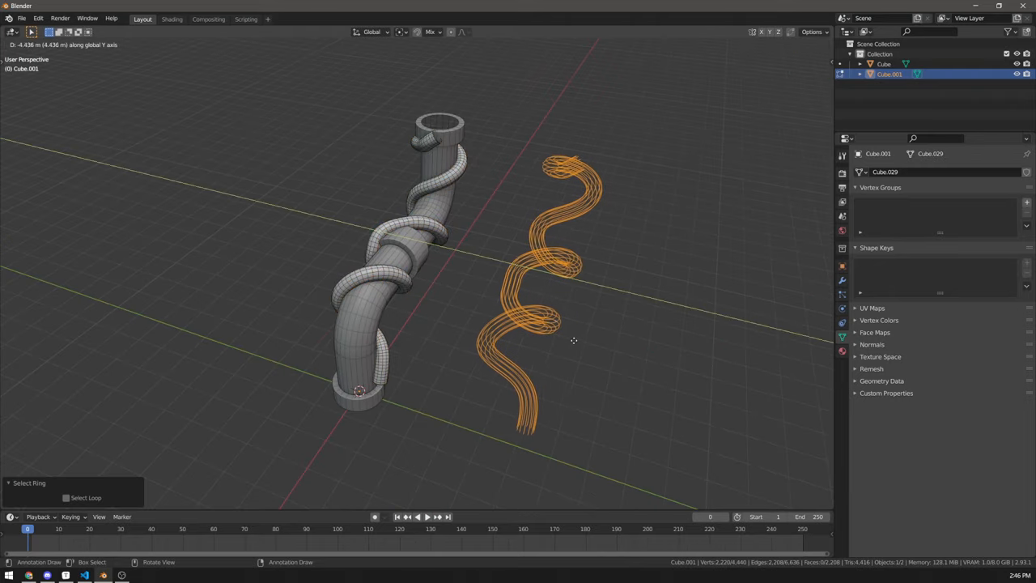
{"action": "key", "text": "Tab"}
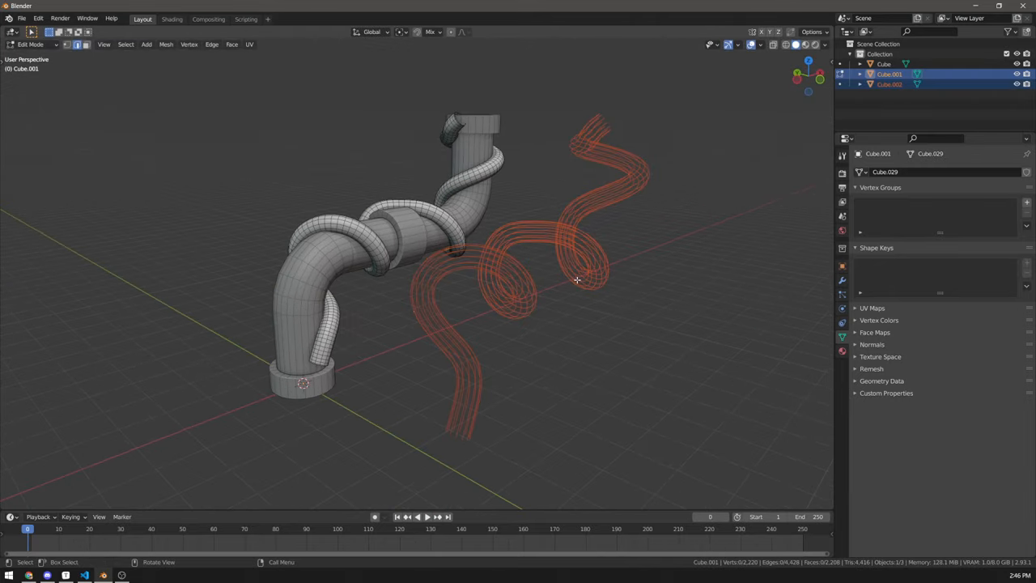